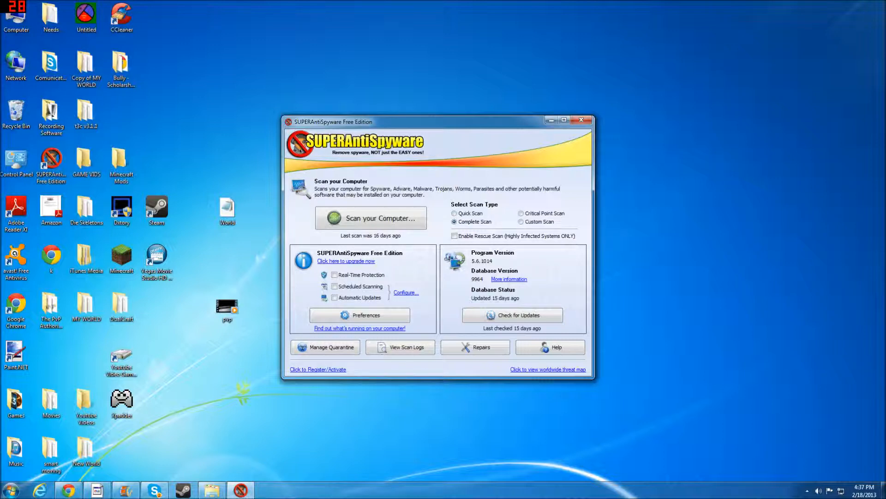
# - Maximize the scanner window and try the Quick, Complete, Custom and Critical Point scan types
pyautogui.click(563, 120)
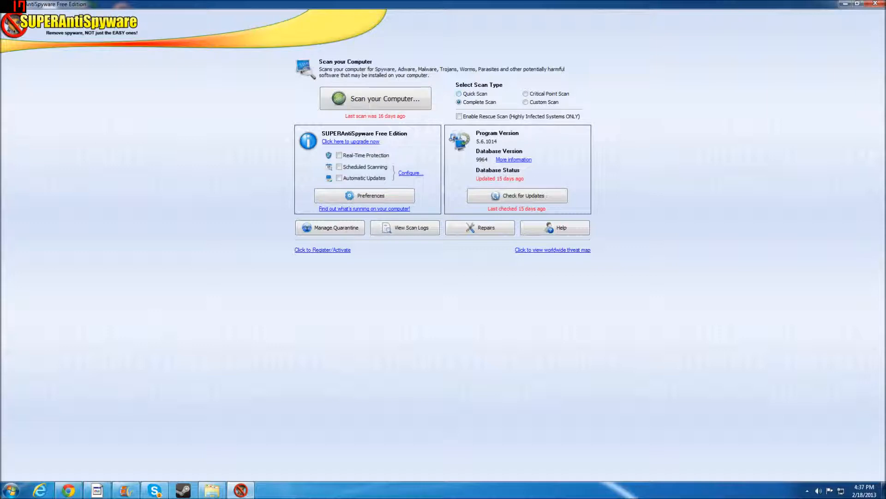
pyautogui.click(460, 93)
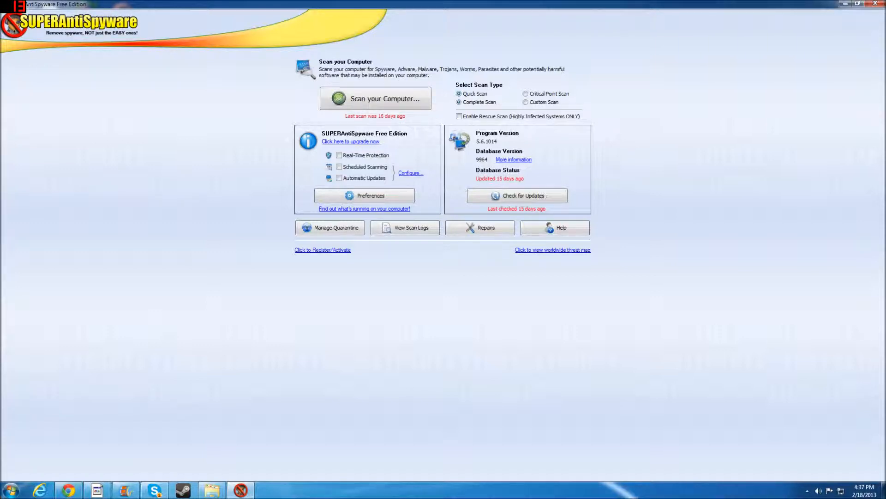
pyautogui.click(458, 95)
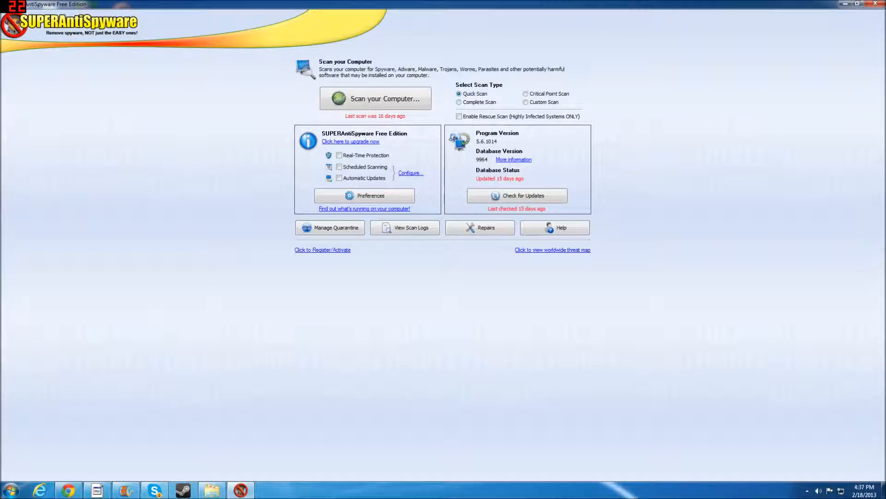
pyautogui.click(459, 101)
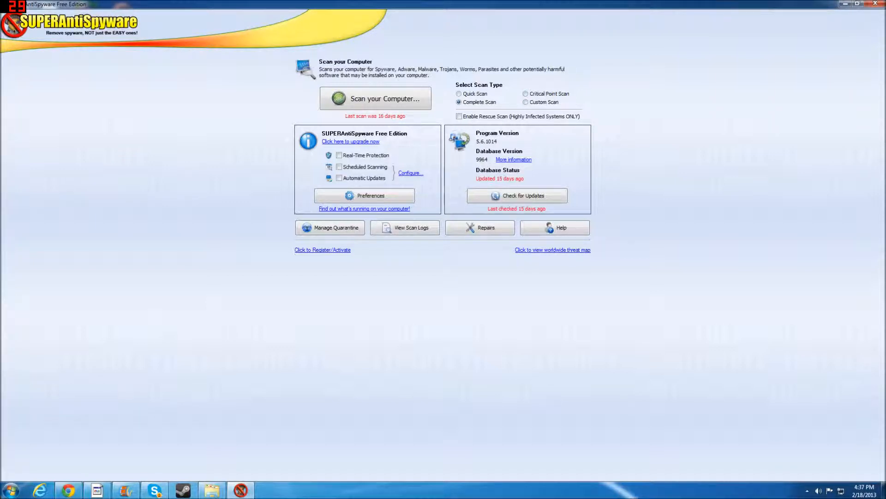
pyautogui.click(526, 102)
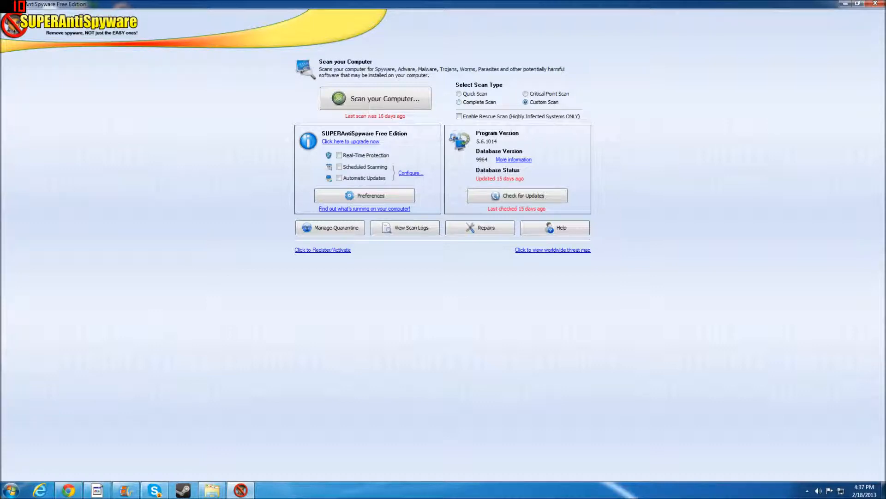
pyautogui.click(526, 93)
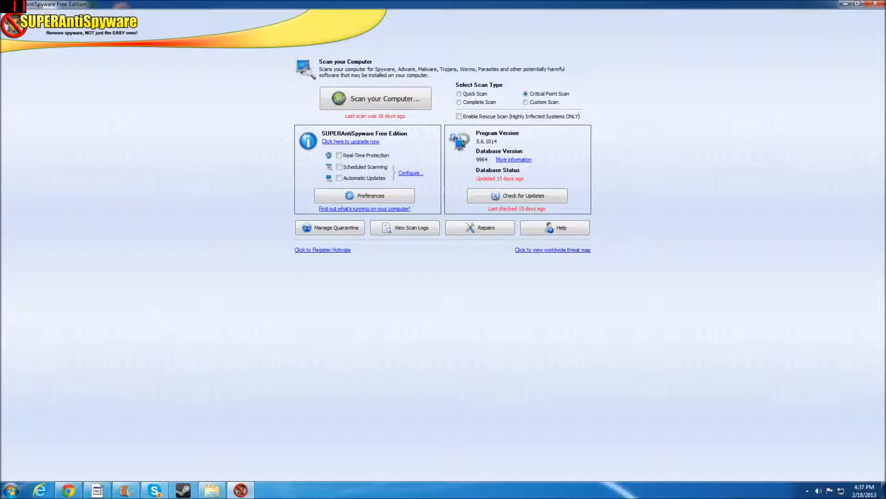
# - After dismissing a call notification, settle on Complete Scan as the scan type
pyautogui.click(459, 93)
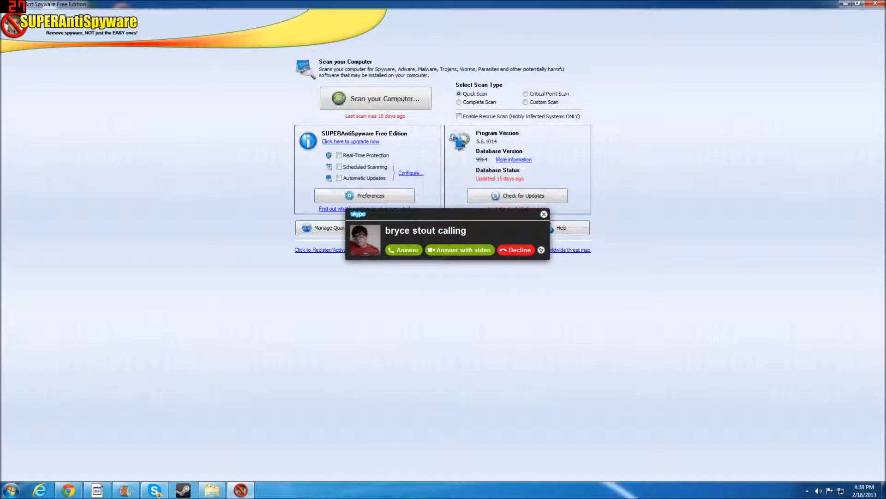
pyautogui.click(514, 251)
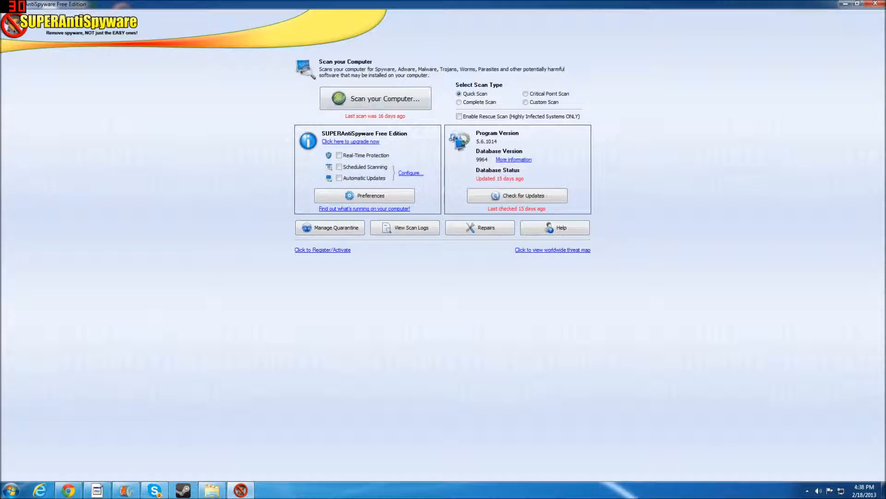
pyautogui.click(459, 102)
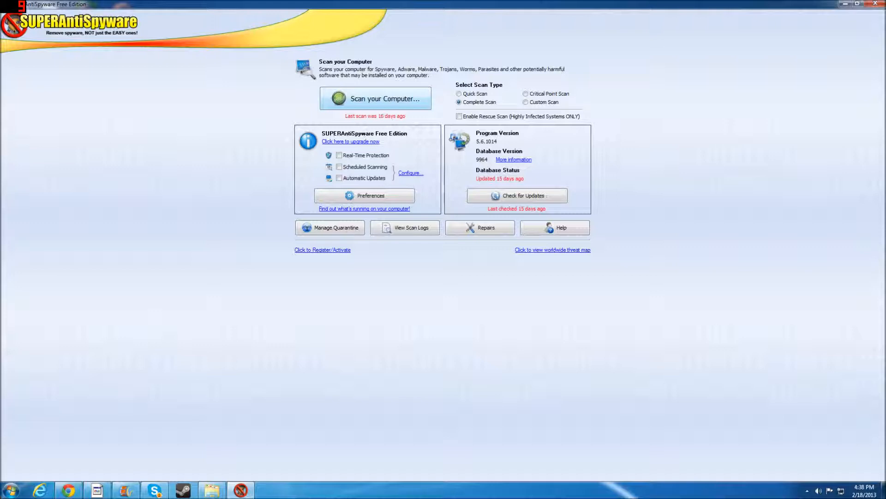
# - Proceed to the scan setup and include the D: optical drive alongside C: as a scan location
pyautogui.click(375, 98)
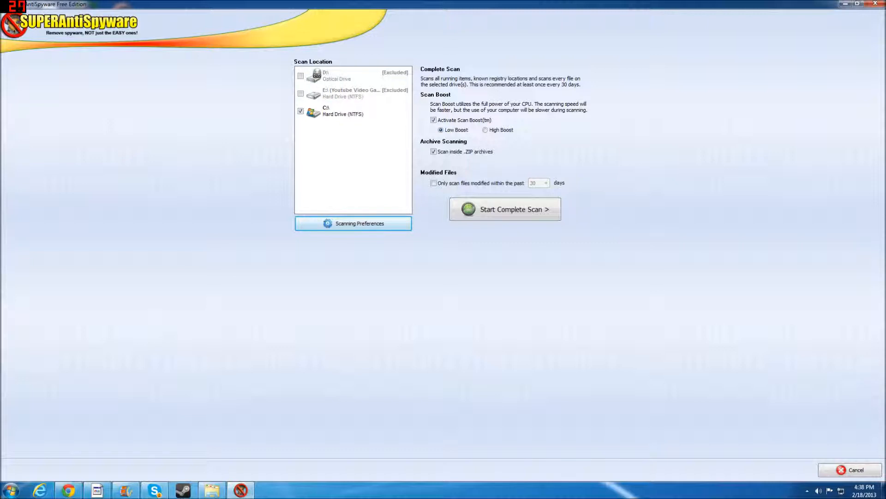
pyautogui.click(301, 93)
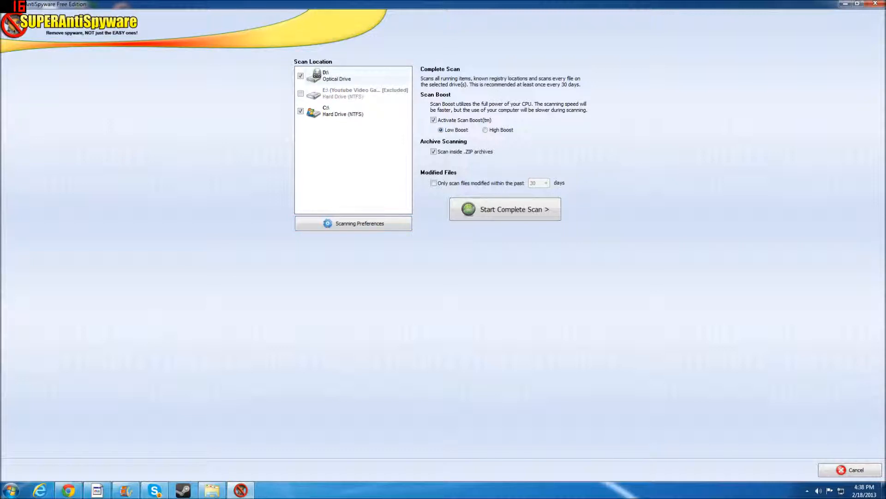
pyautogui.click(301, 75)
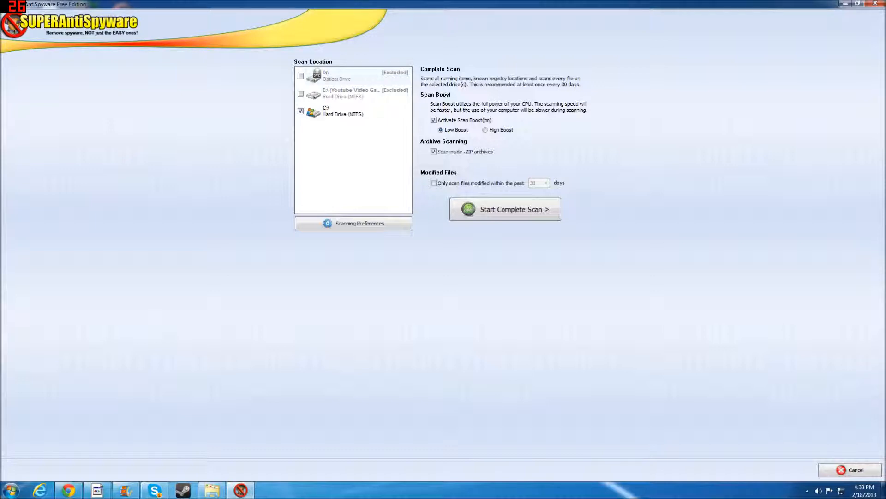
pyautogui.click(301, 74)
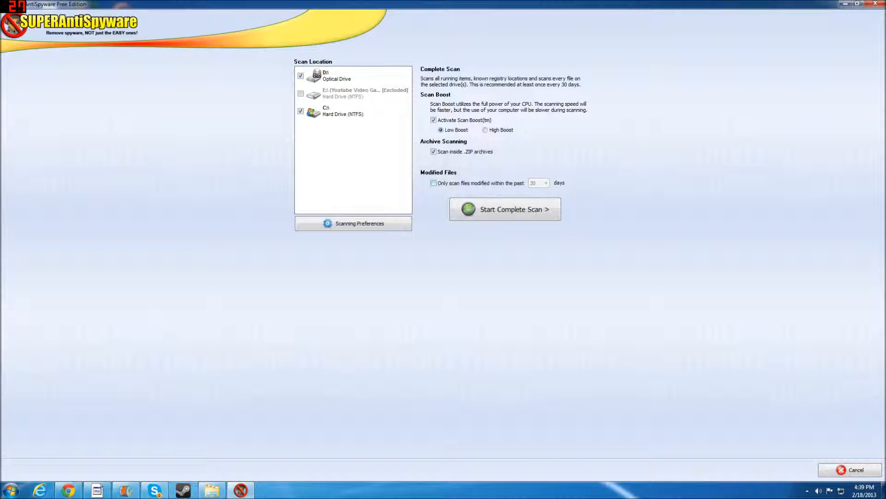
pyautogui.click(353, 223)
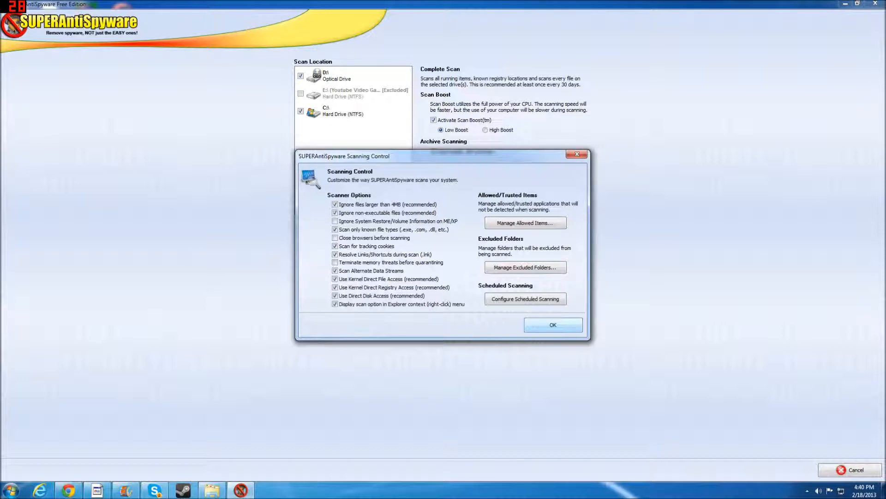
pyautogui.click(553, 324)
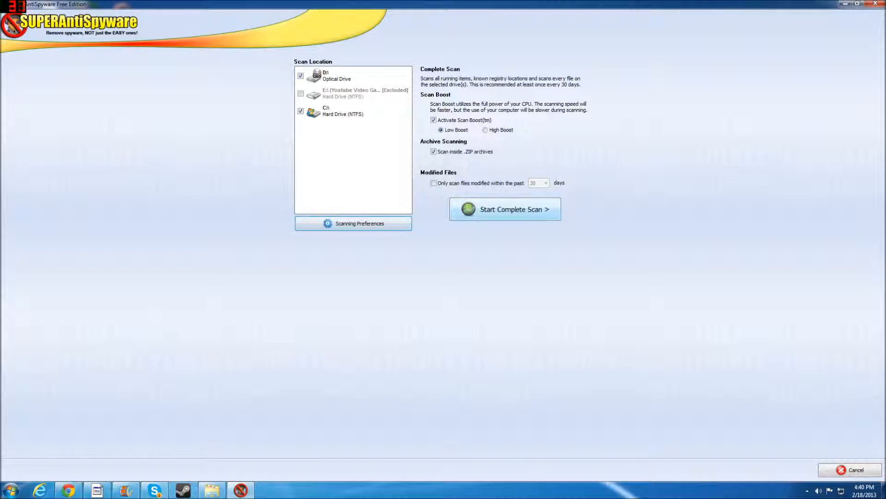
# - Start the complete scan, request a cancel, then answer No to keep it running
pyautogui.click(504, 210)
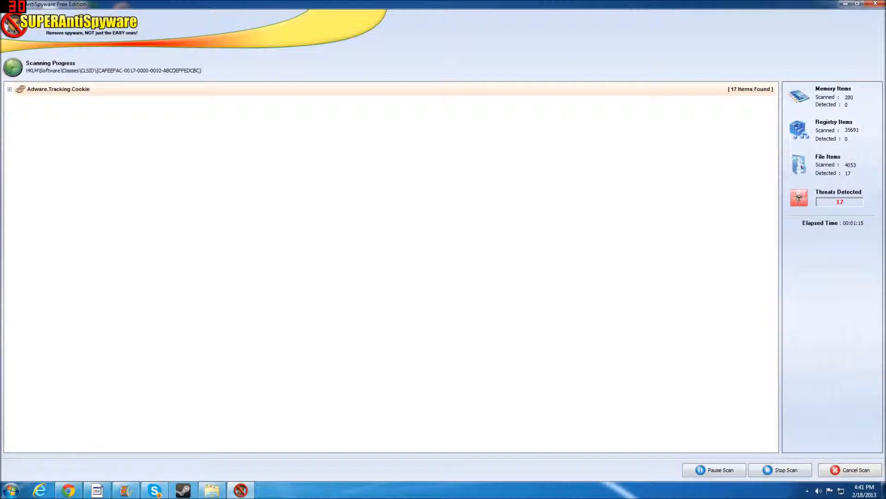
pyautogui.click(859, 4)
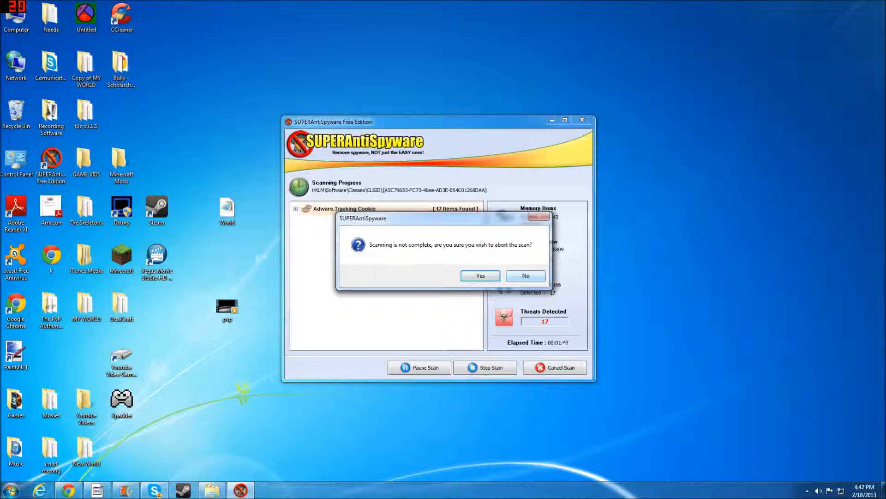
pyautogui.click(524, 275)
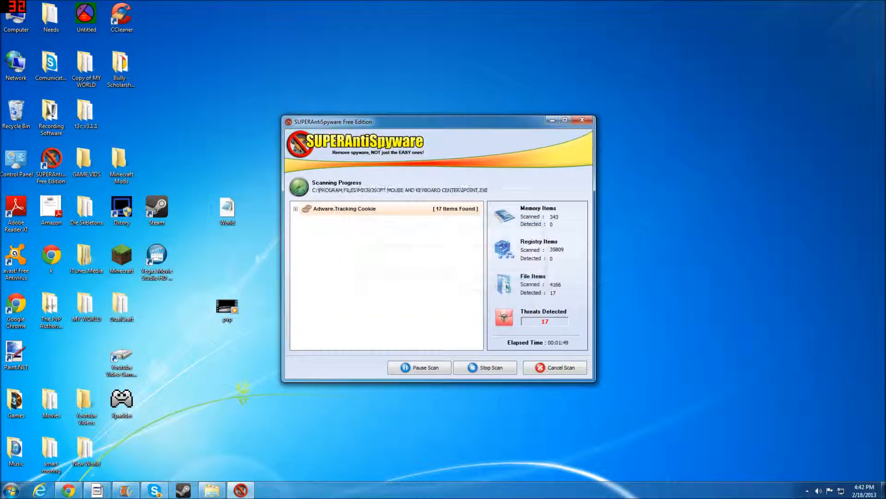